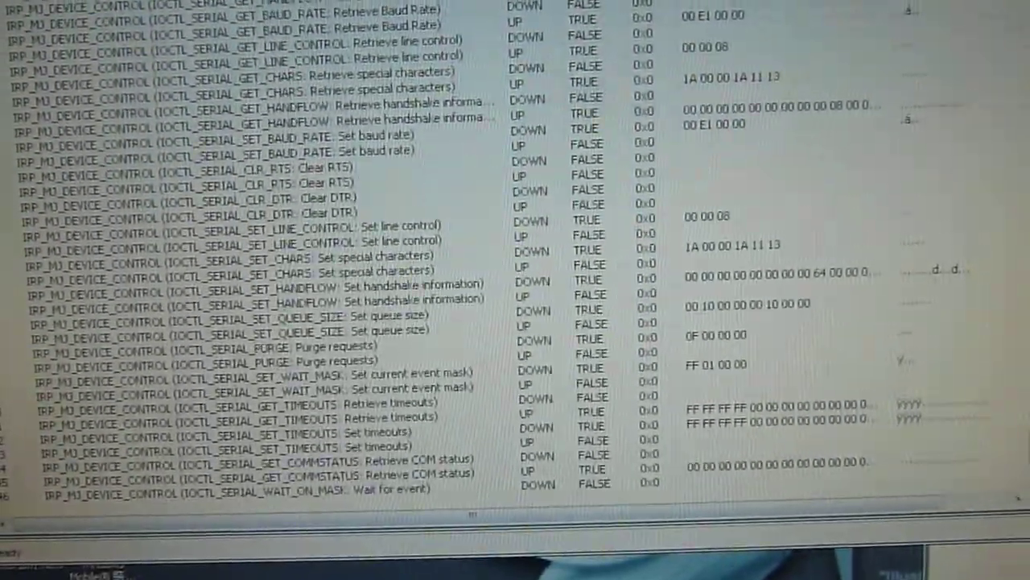
Step: Scroll the request list to follow new IRP_MJ_WRITE and WAIT_ON_MASK entries as they arrive
scroll("down", 3)
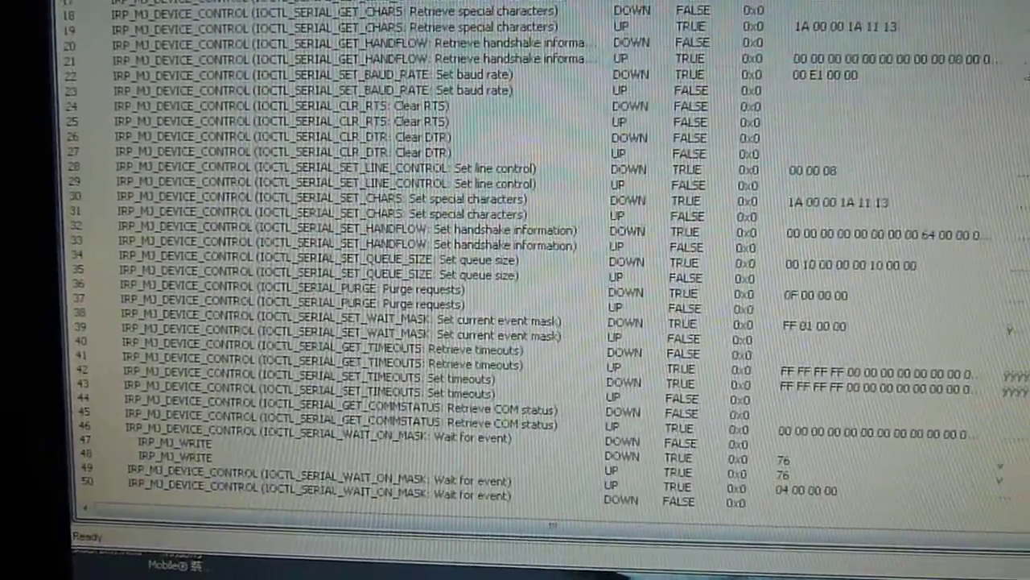
scroll("down", 3)
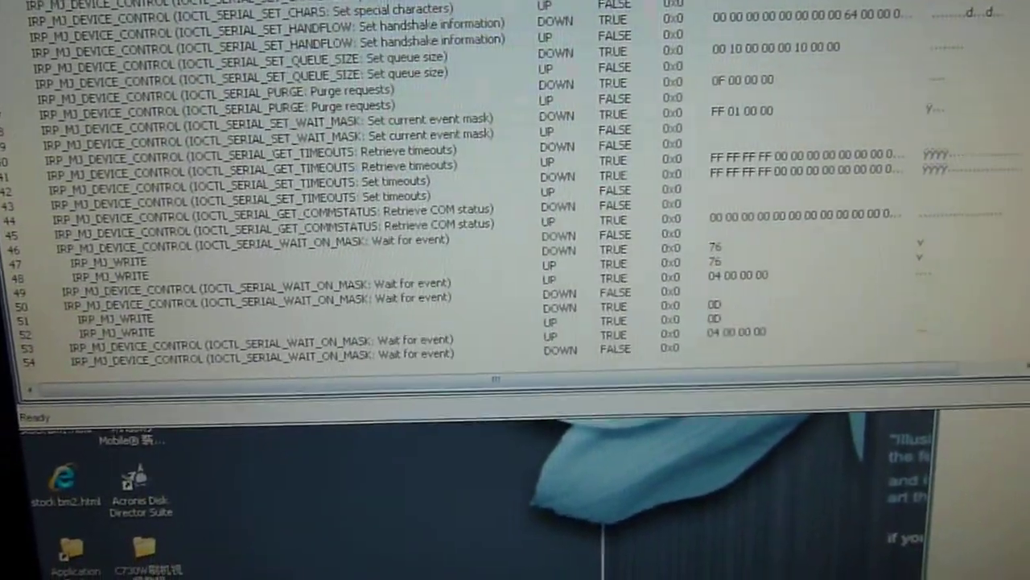
scroll("down", 3)
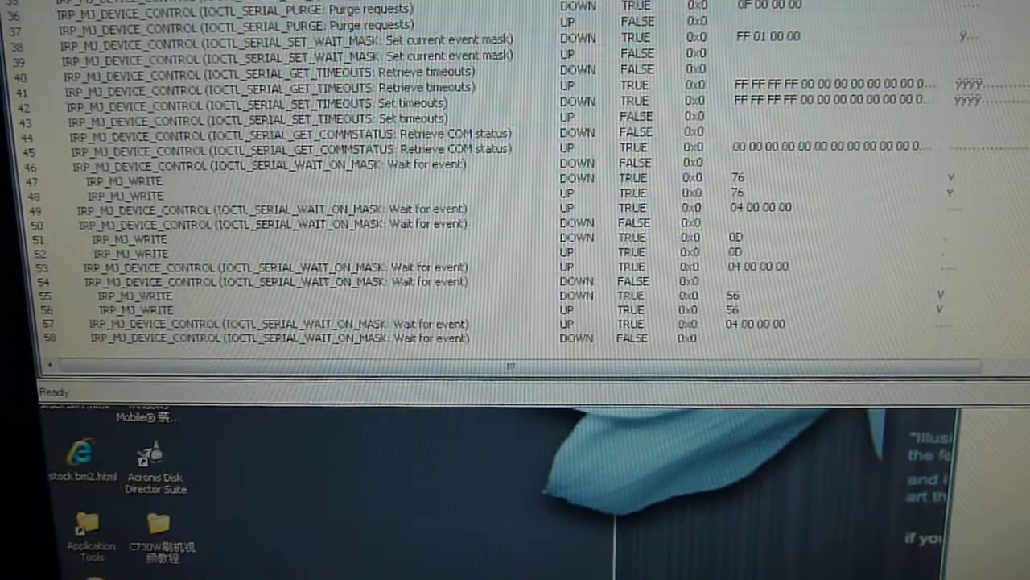
scroll("down", 3)
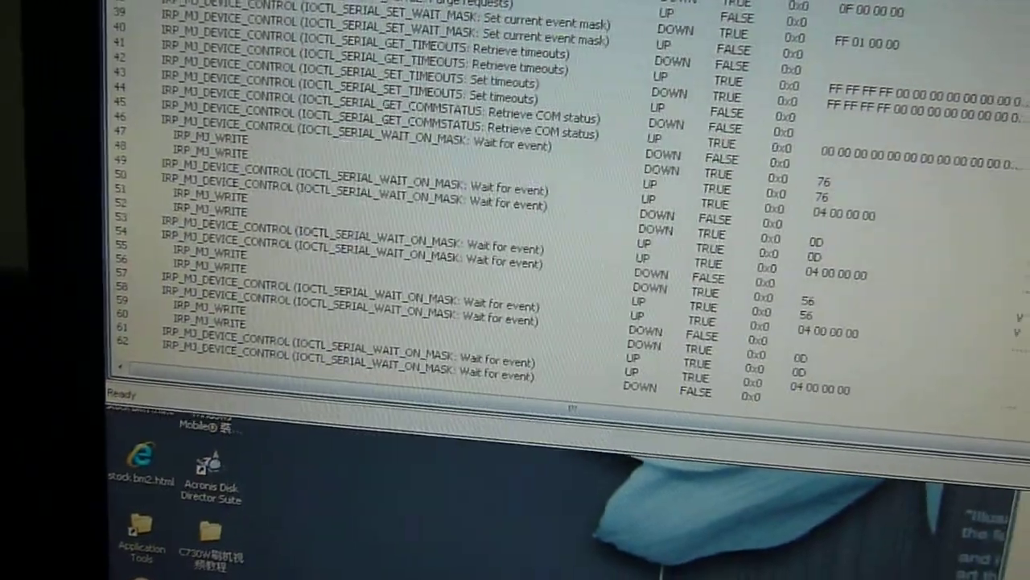
scroll("down", 3)
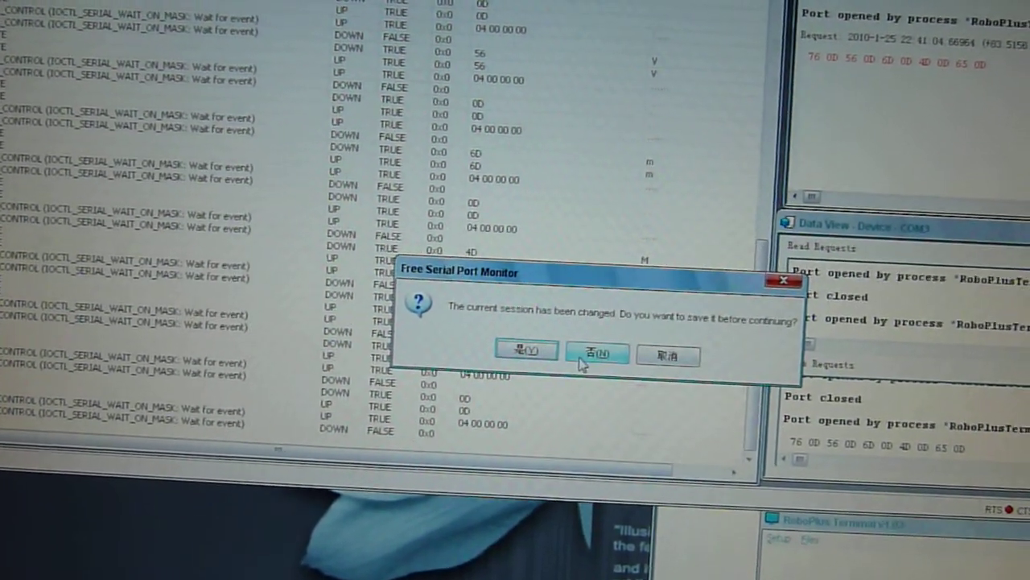
Step: Answer No to the save-session prompt so the monitor closes without saving
left_click(598, 354)
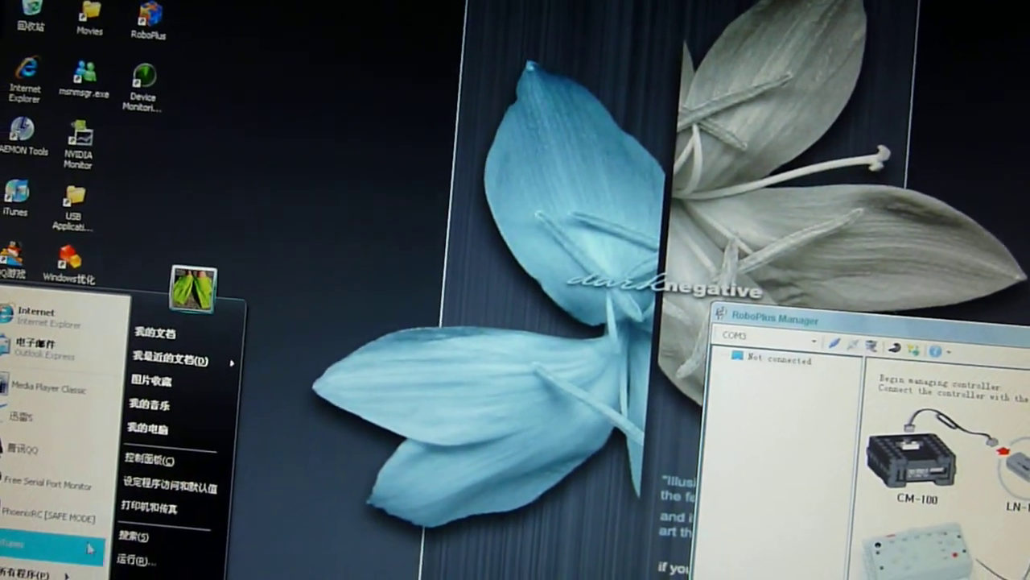
Step: Launch Device Monitoring Studio from the Start menu to begin a COM3 Request View session
left_click(33, 555)
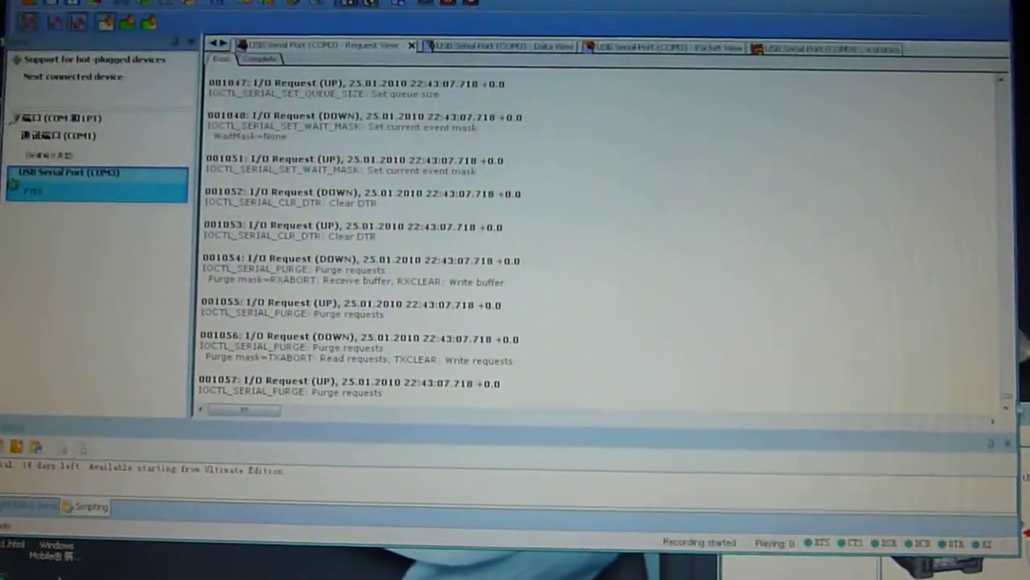
Step: Scroll through the logged COM3 requests, including baud-rate and line-control settings
scroll("up", 3)
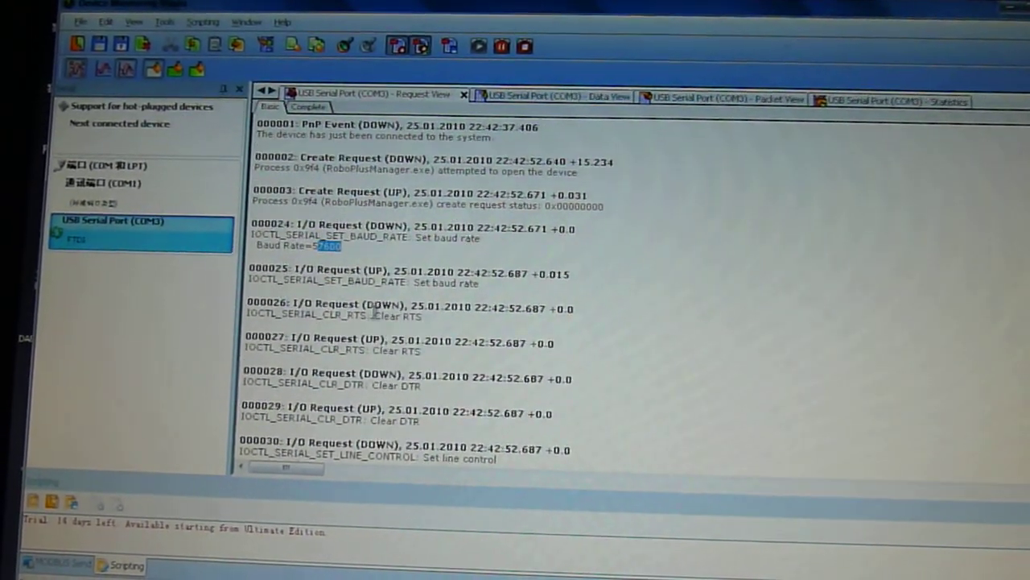
scroll("down", 3)
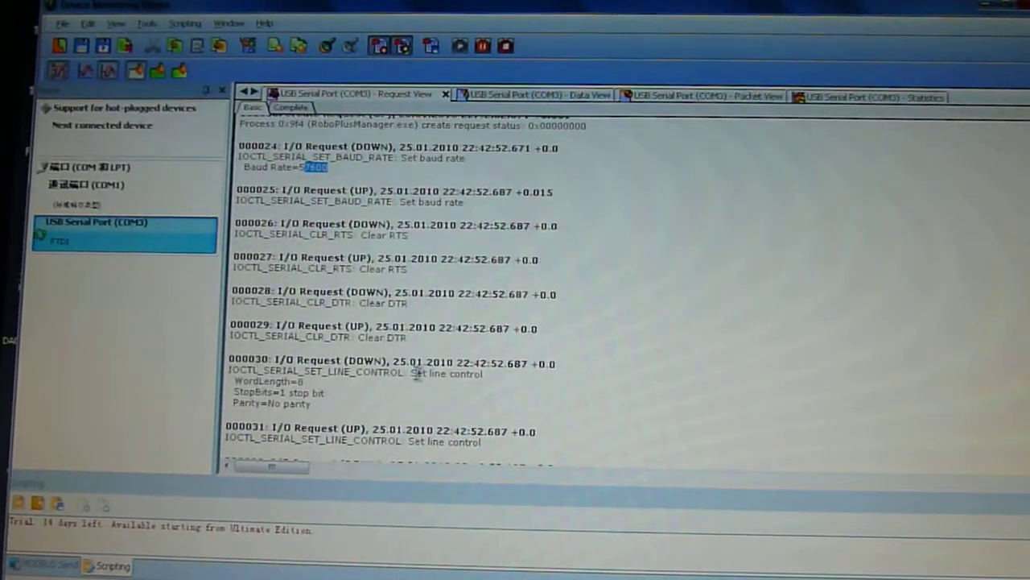
scroll("down", 3)
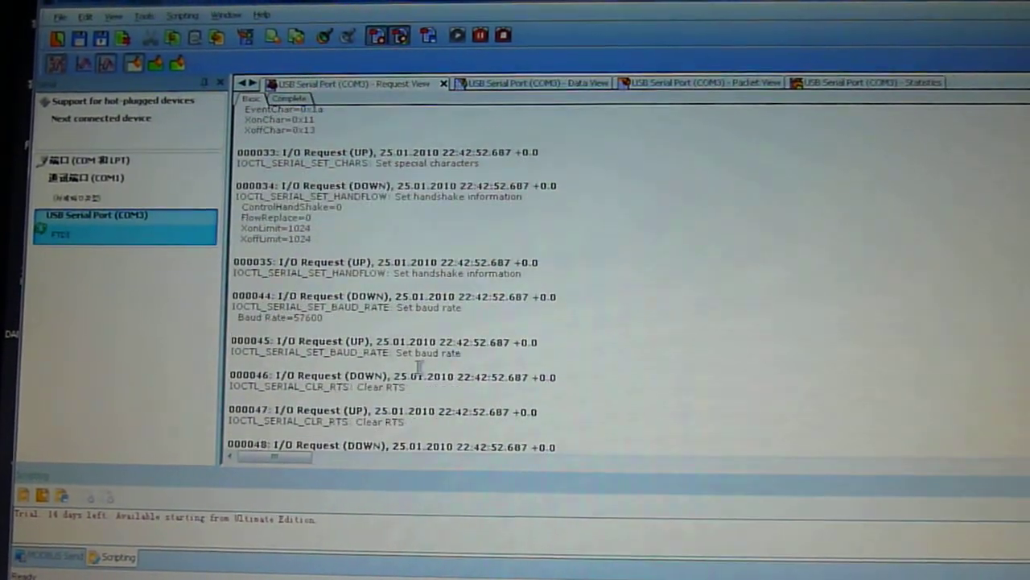
scroll("down", 3)
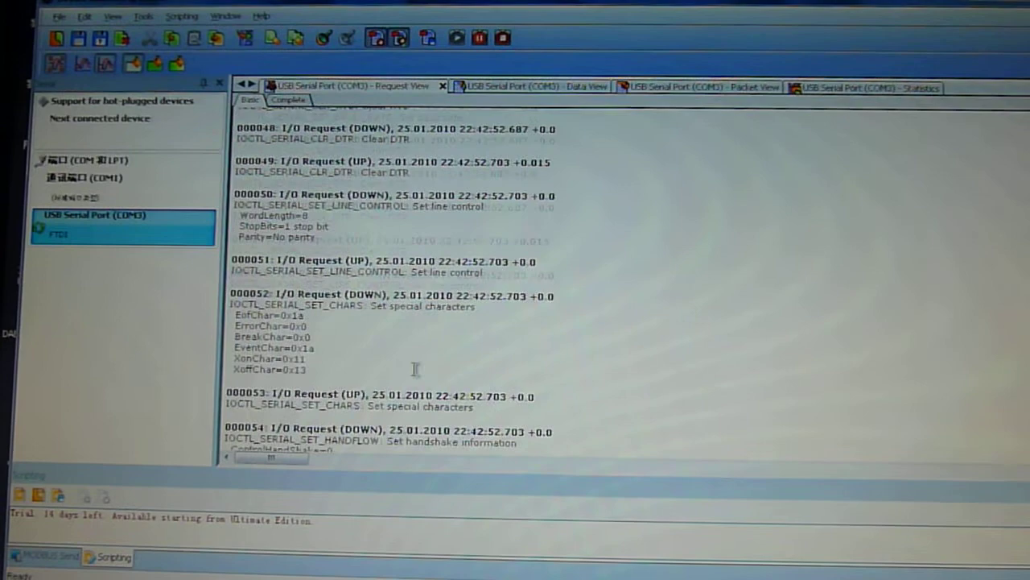
scroll("down", 3)
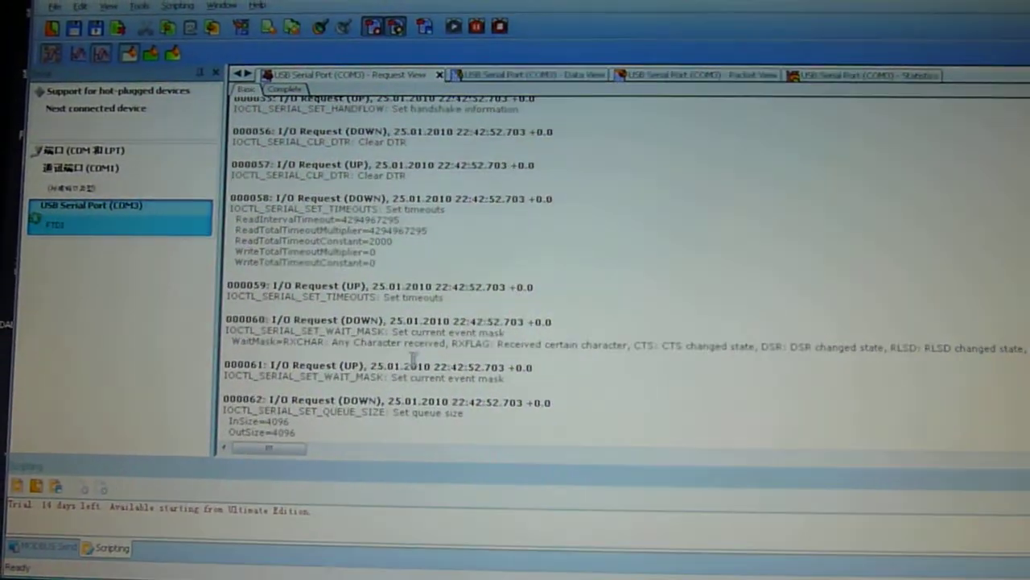
scroll("down", 3)
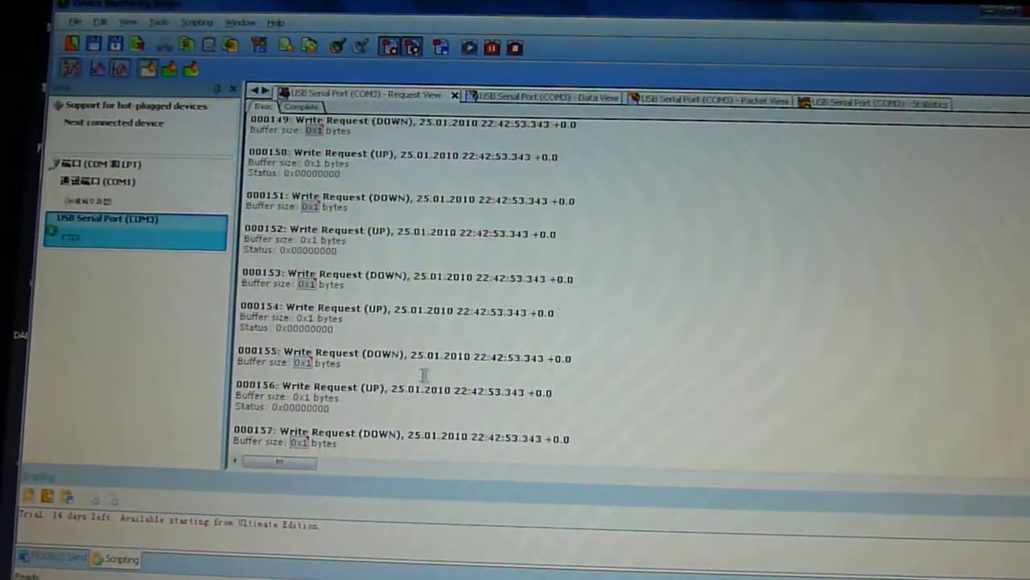
scroll("down", 3)
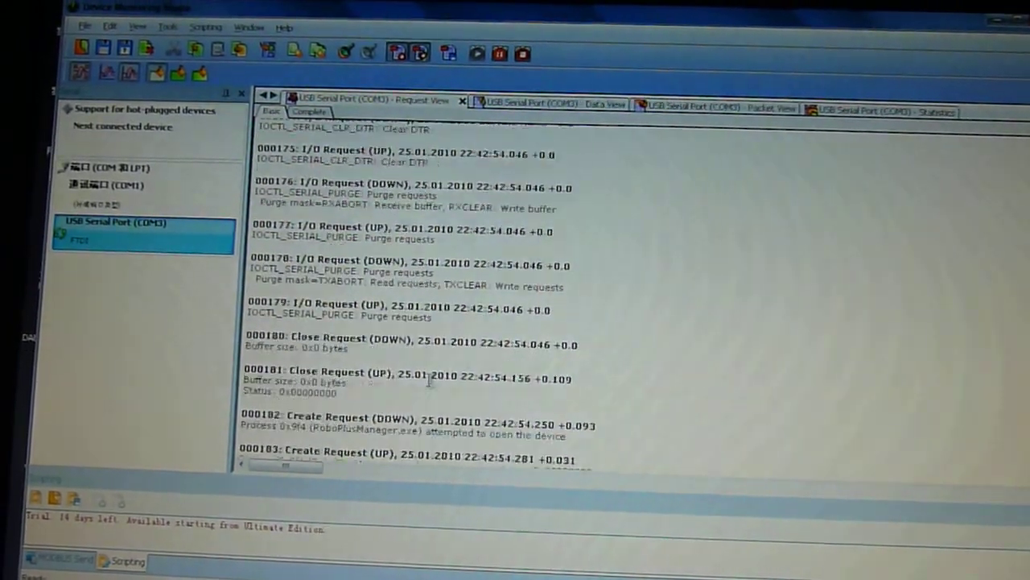
scroll("down", 3)
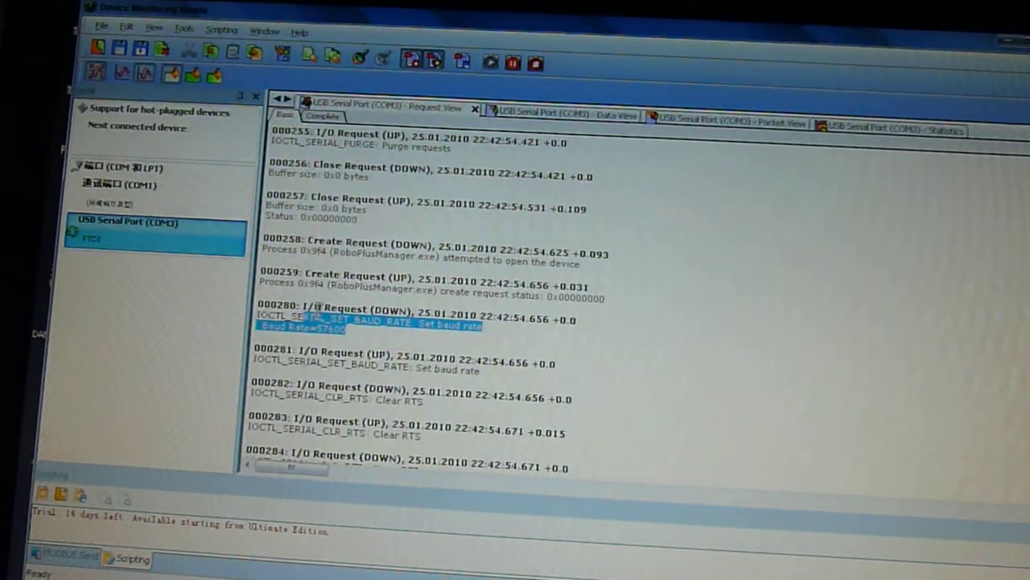
scroll("down", 3)
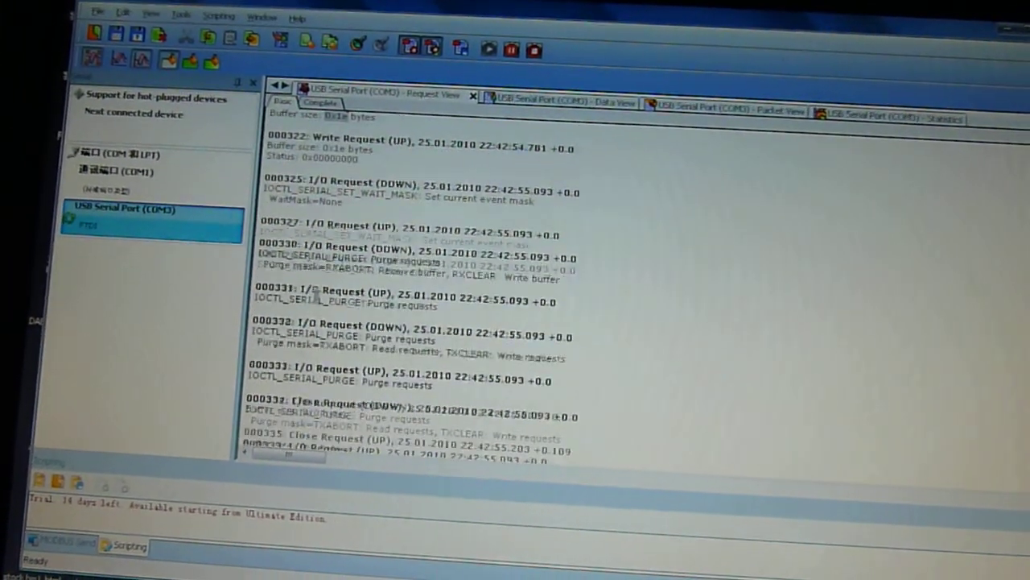
scroll("down", 3)
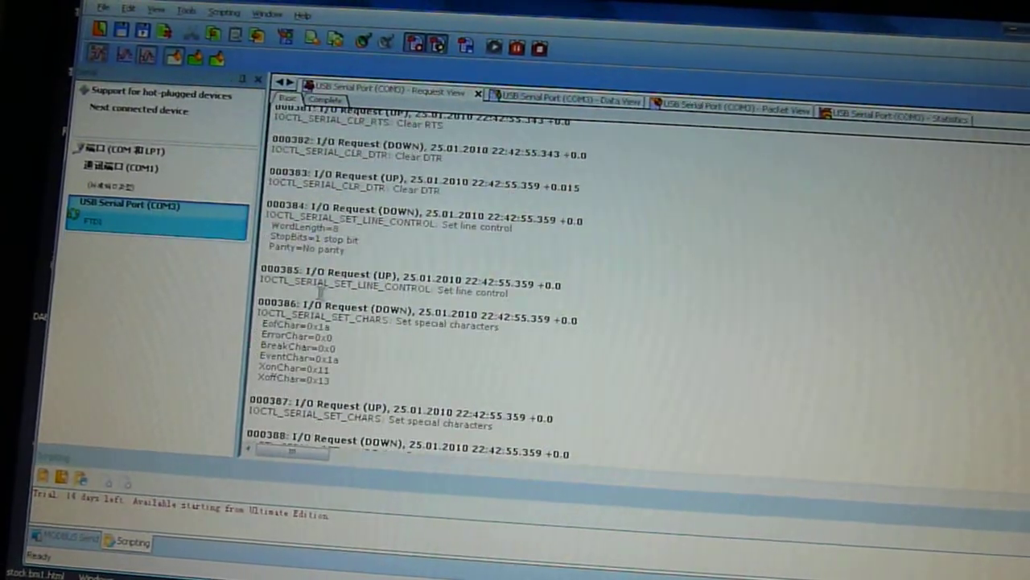
scroll("down", 3)
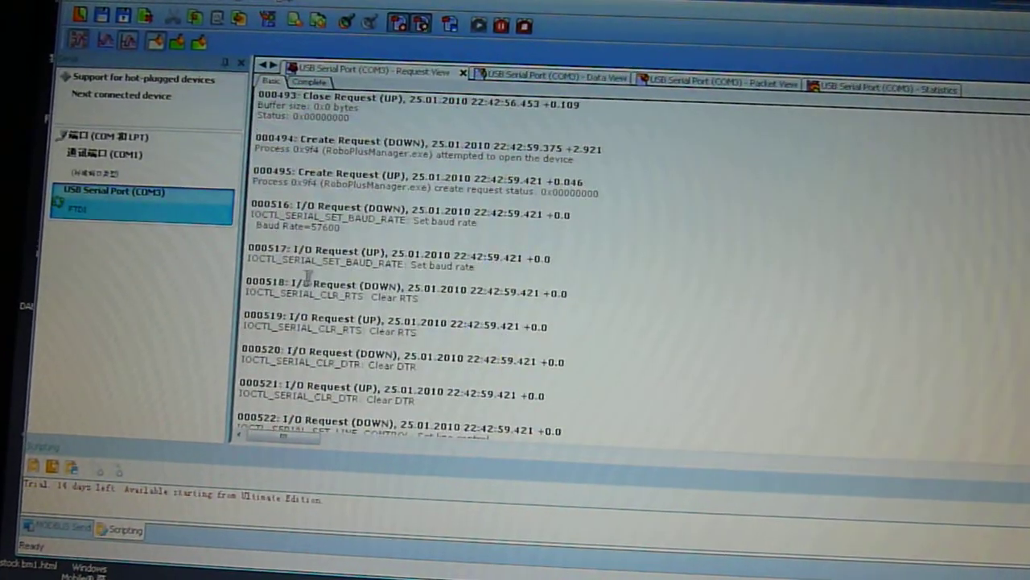
scroll("down", 3)
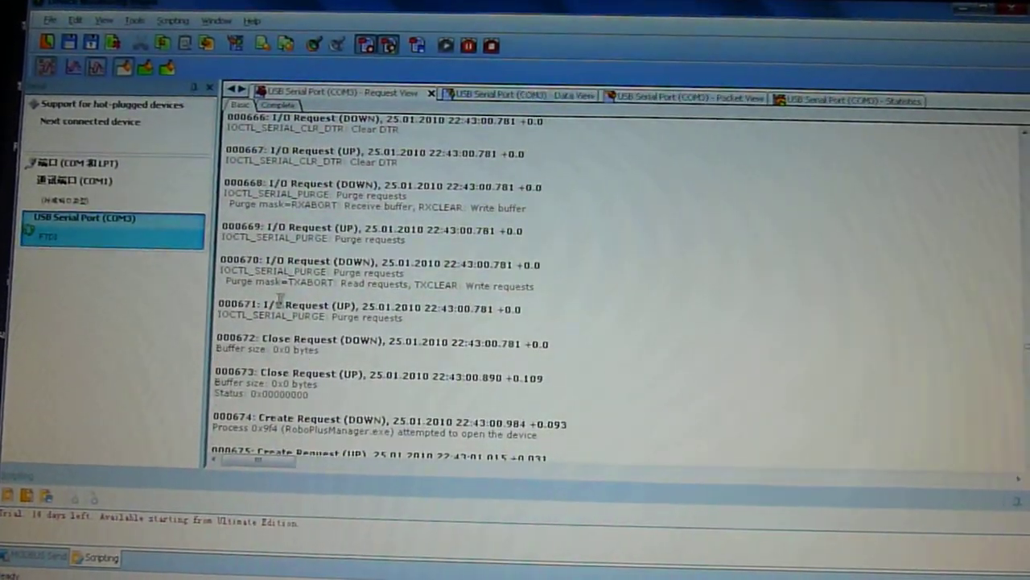
Step: Switch the session to Data View to see the traffic as read and write bytes
left_click(514, 94)
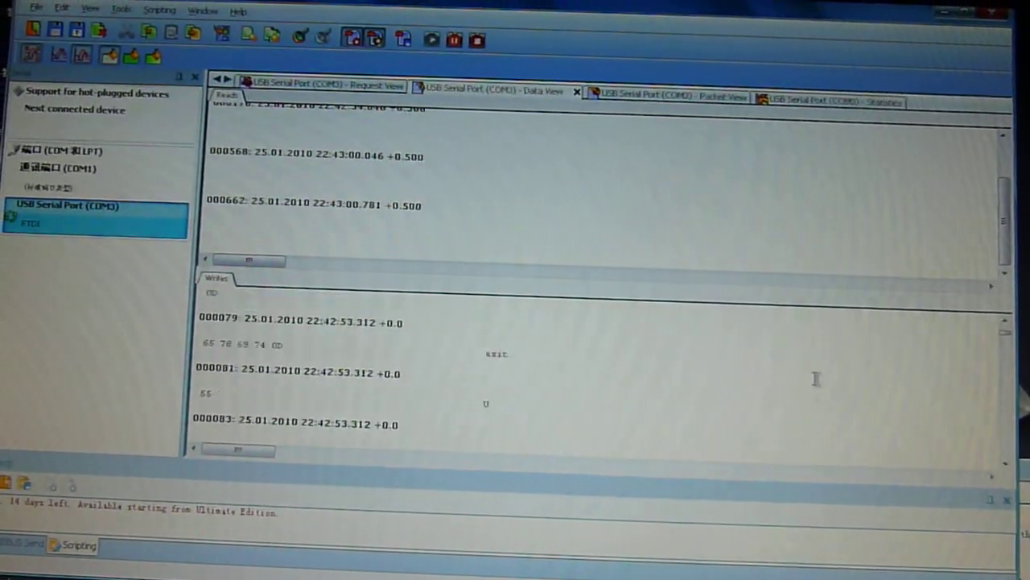
Step: Review the written bytes in the Writes pane, then show the traffic in Packet View
scroll("down", 3)
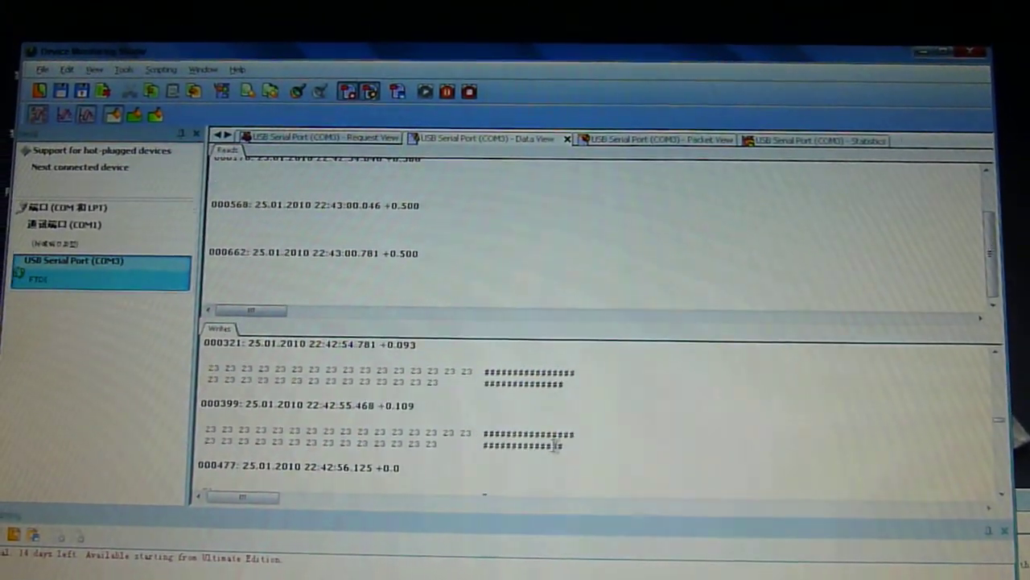
left_click(652, 138)
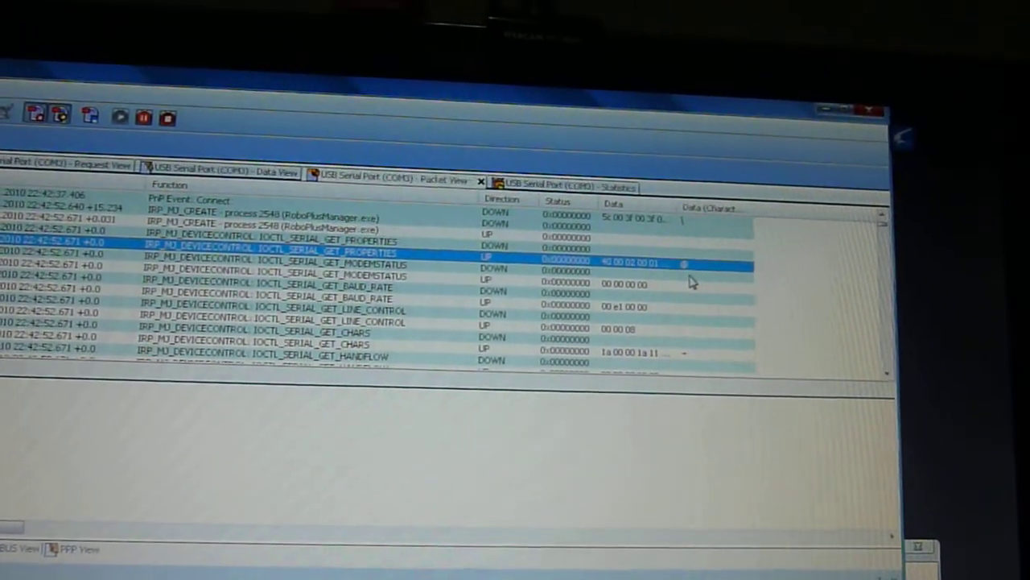
scroll("down", 3)
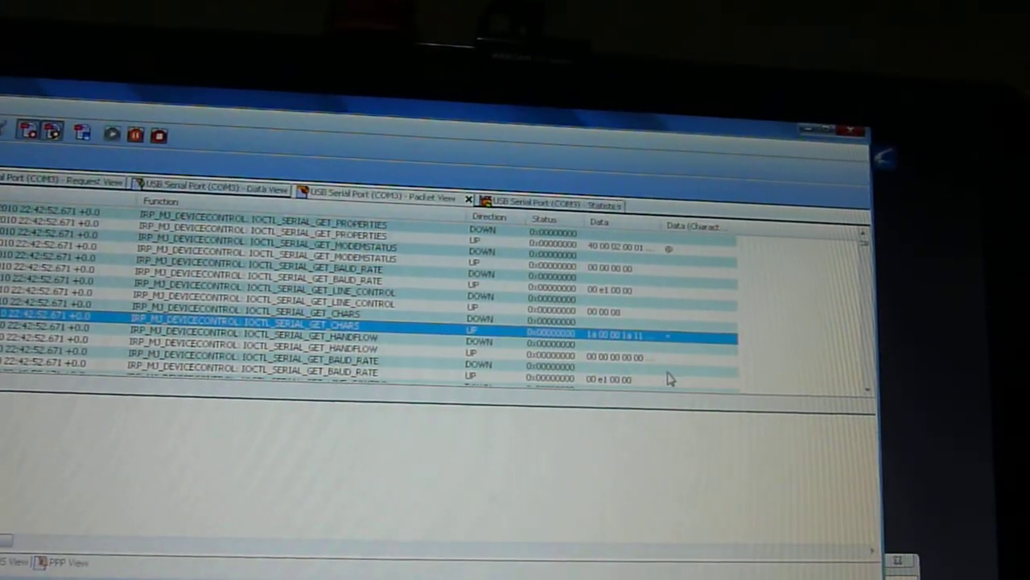
scroll("down", 3)
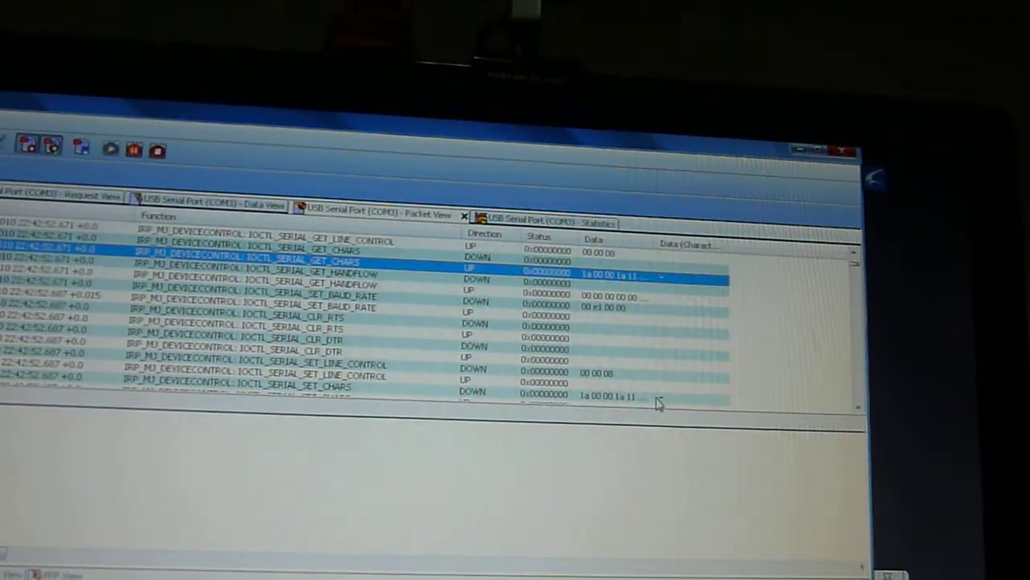